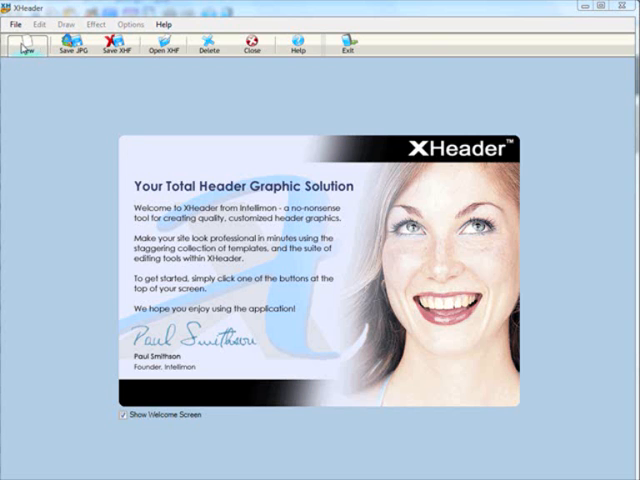
Step: Start a new header and browse the People category of the template library for Blonde woman 4
click(22, 48)
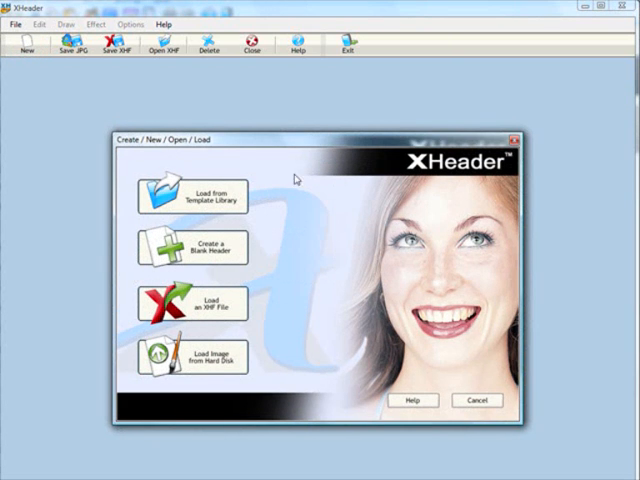
mouse_move(190, 196)
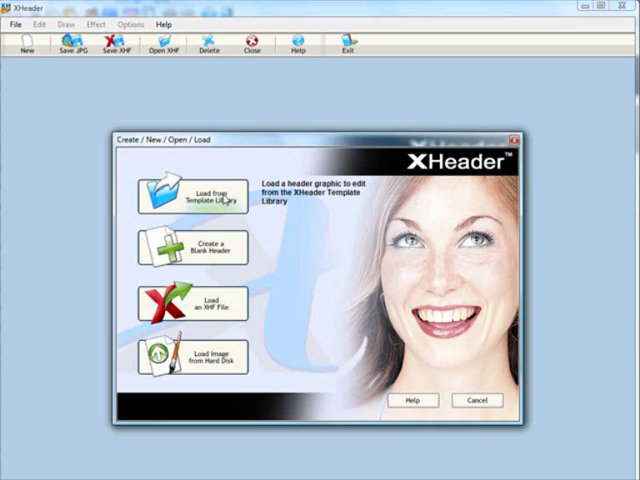
click(192, 196)
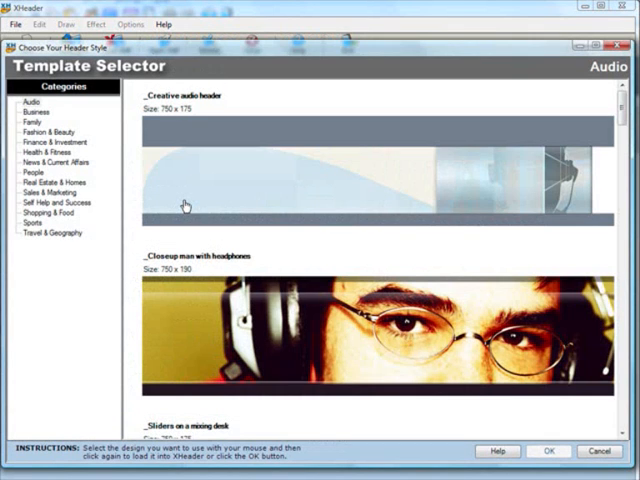
click(28, 172)
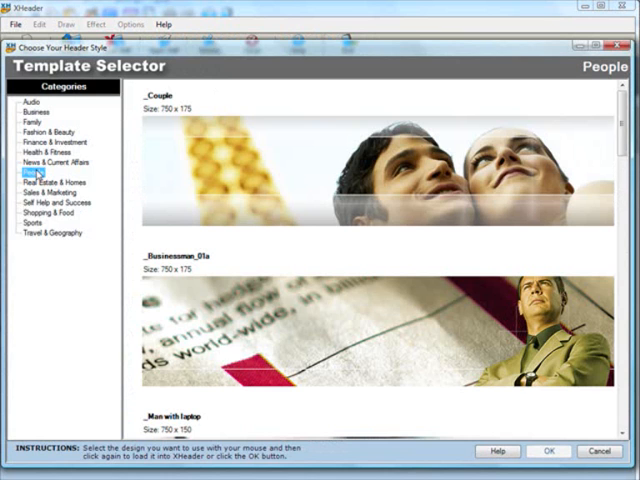
mouse_move(626, 398)
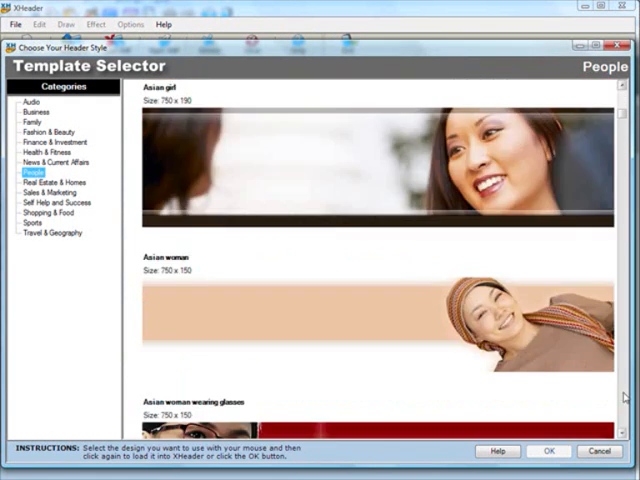
scroll(down, 3)
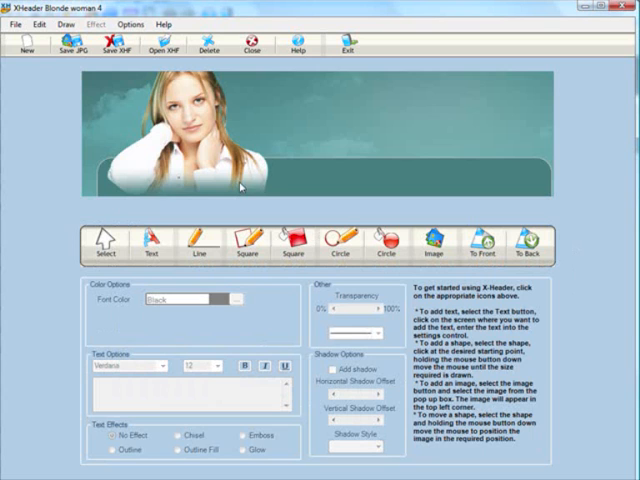
mouse_move(288, 92)
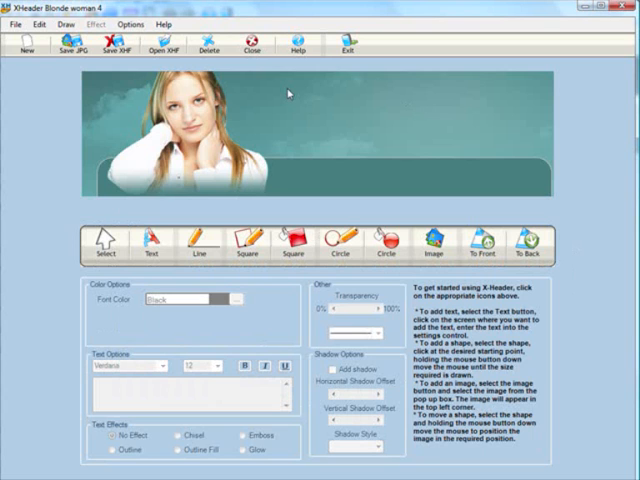
Step: Add the text LOVE to the banner in white with transparency applied
click(152, 244)
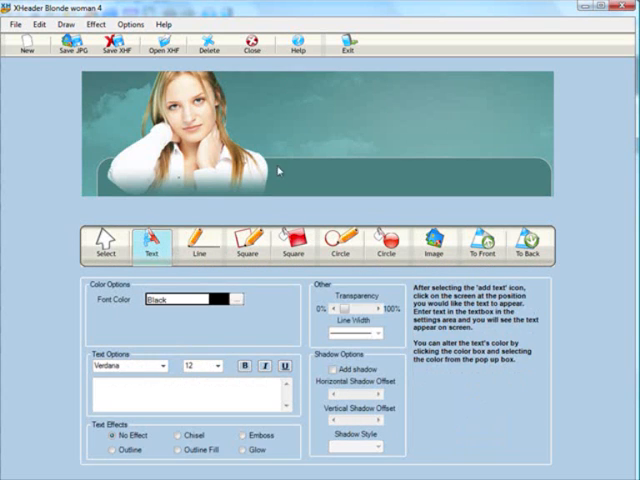
mouse_move(242, 96)
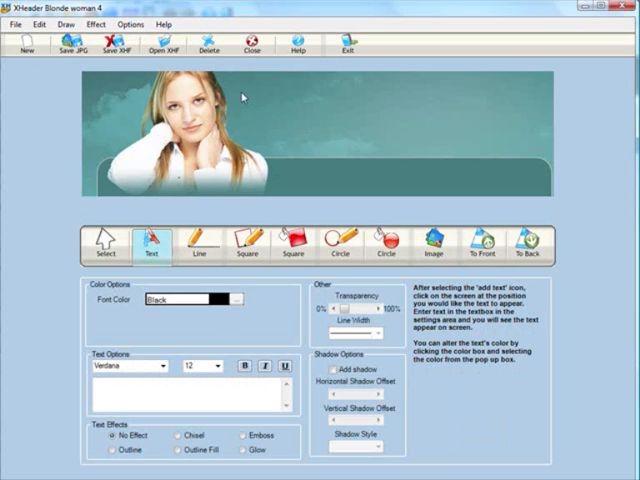
click(98, 244)
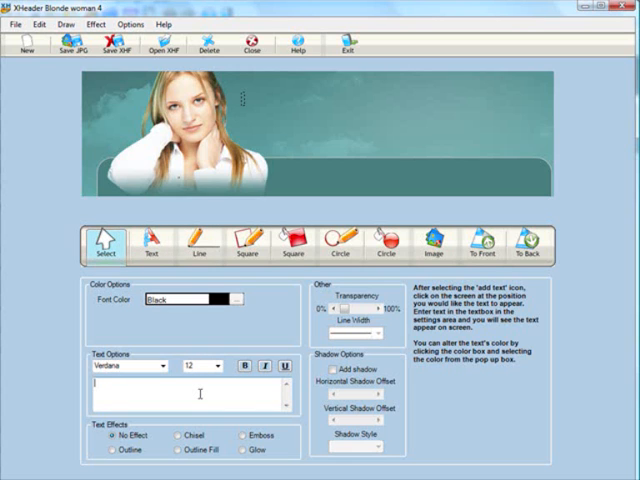
text(LOVE)
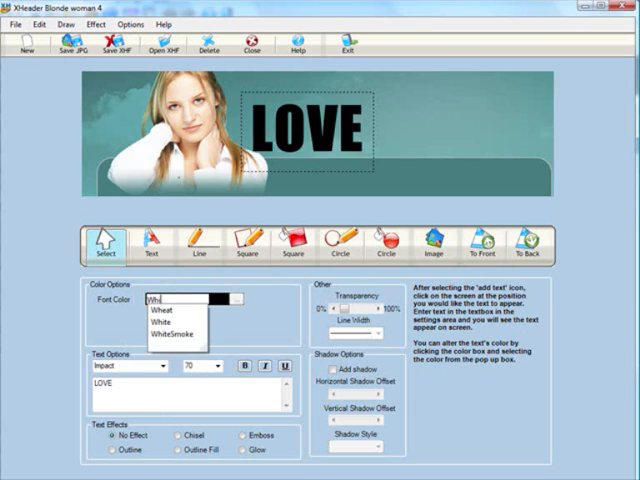
click(158, 324)
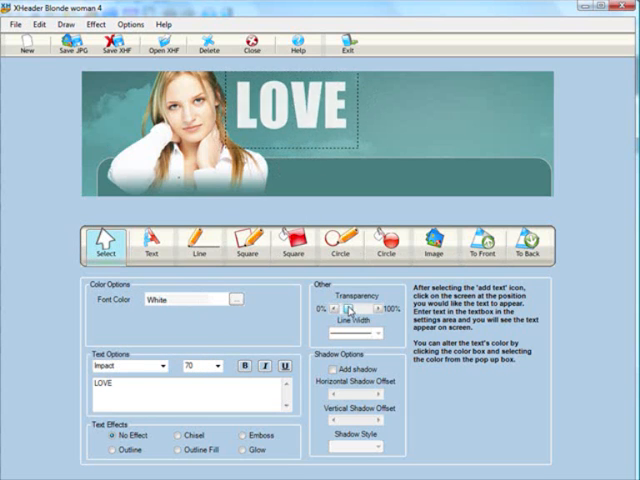
click(434, 244)
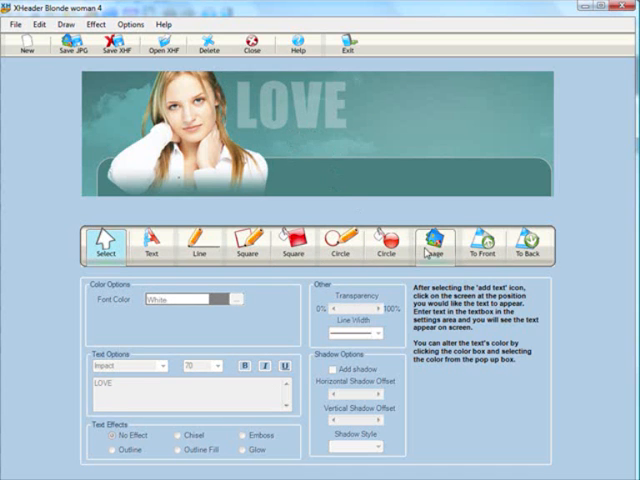
Step: Insert the software box picture and the red heart outline picture onto the banner
click(432, 246)
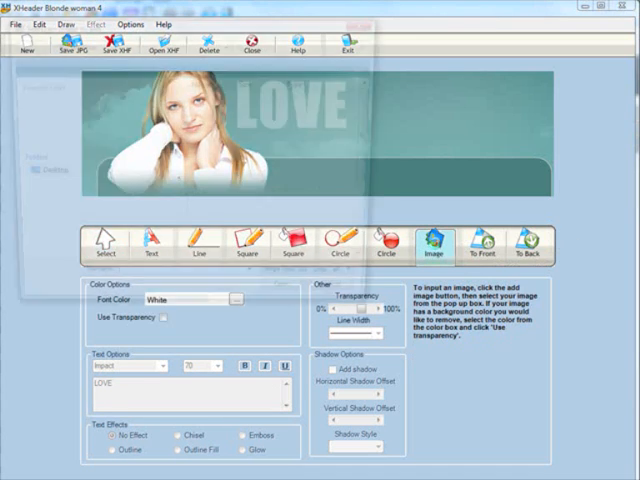
click(432, 244)
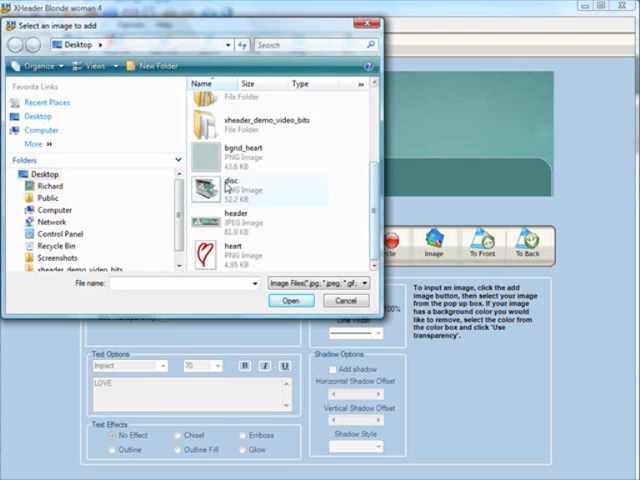
click(288, 300)
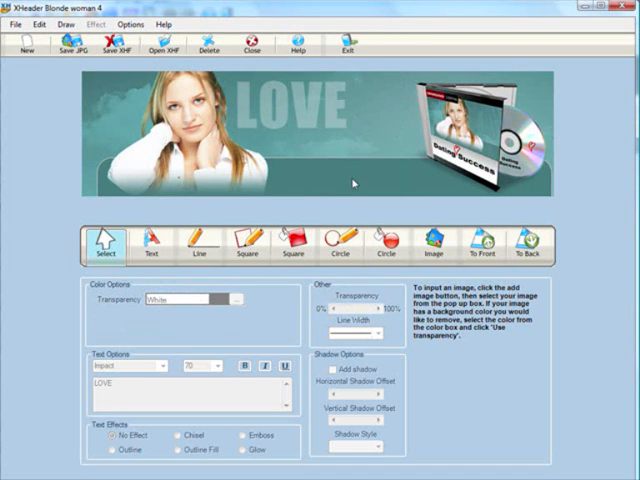
click(432, 240)
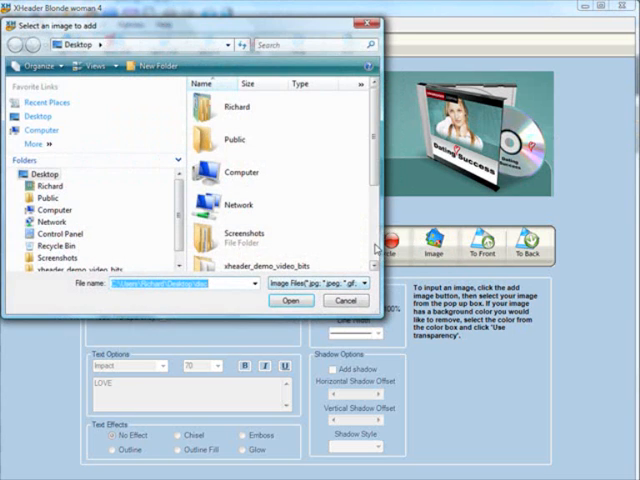
click(292, 300)
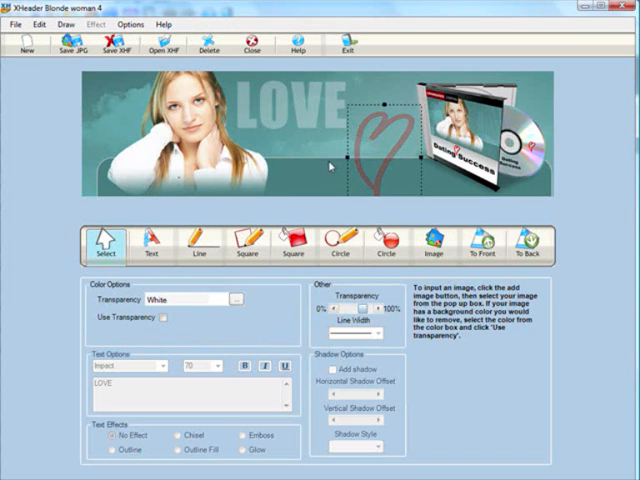
click(152, 240)
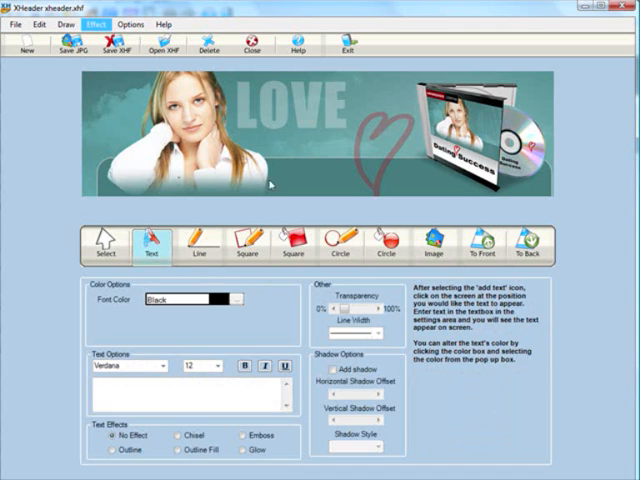
Step: Add the title Dating Success in size 48 white text with a handwritten-style font
click(100, 246)
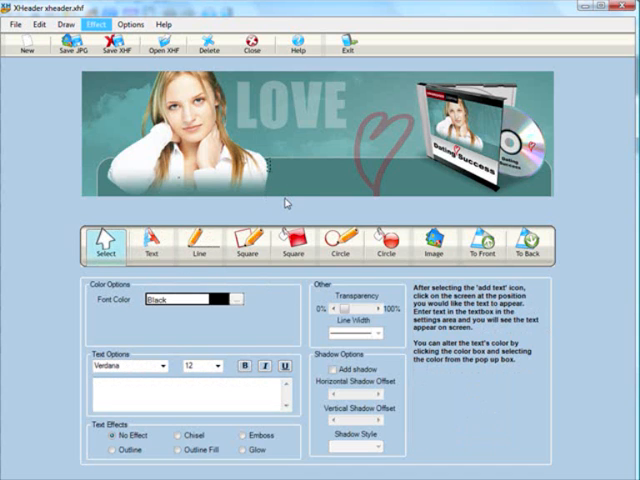
text(Dating Success)
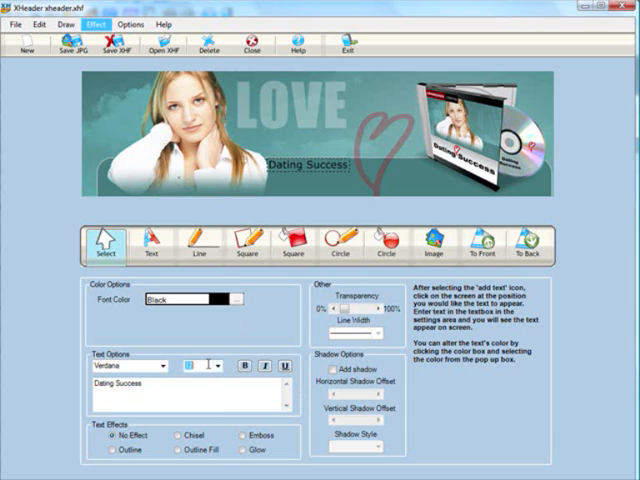
click(208, 368)
text(48)
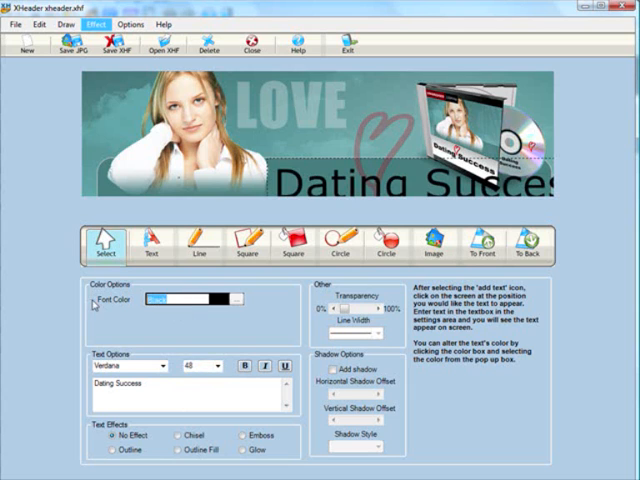
click(190, 300)
text(White)
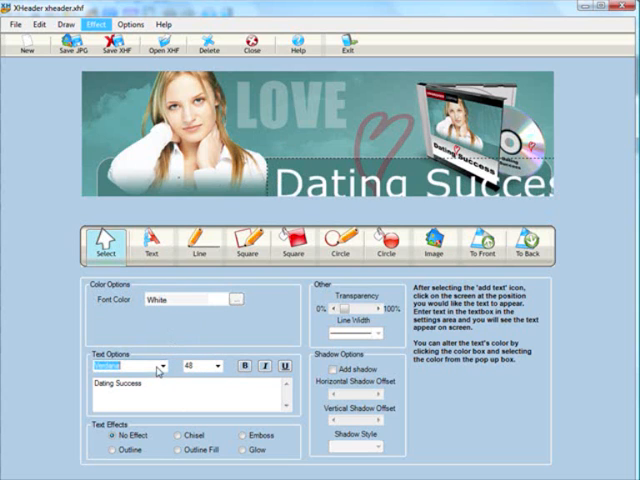
click(144, 368)
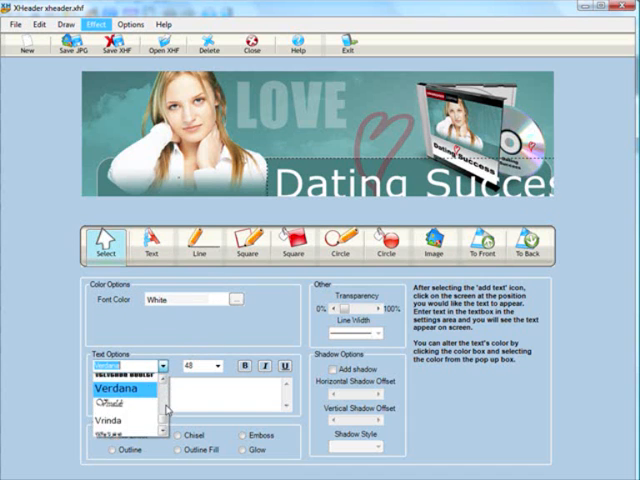
click(116, 388)
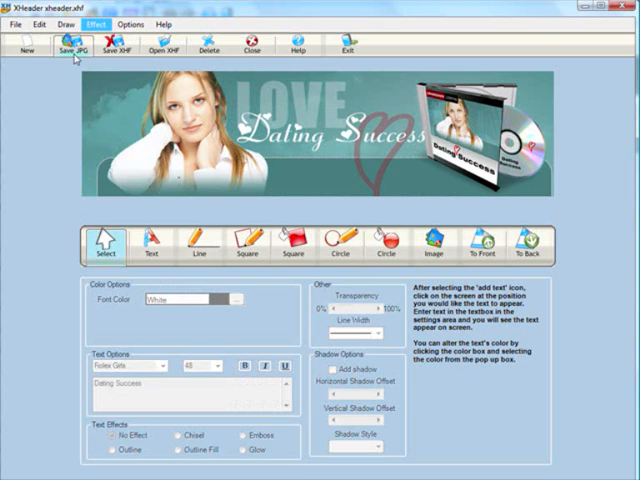
Step: Save the header as header.jpg, confirming replacement of the existing file
click(72, 46)
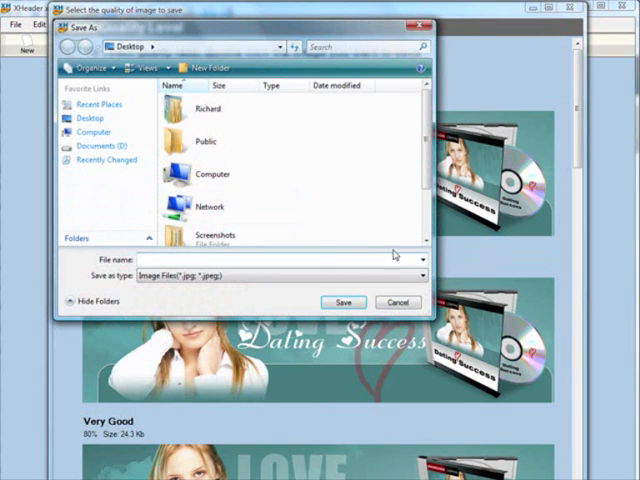
click(344, 302)
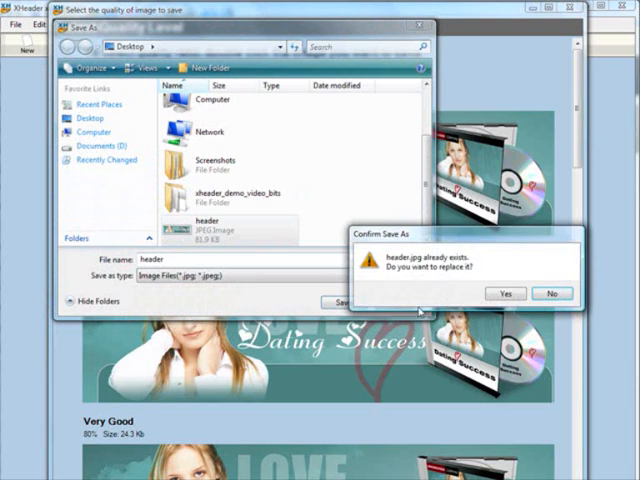
click(506, 292)
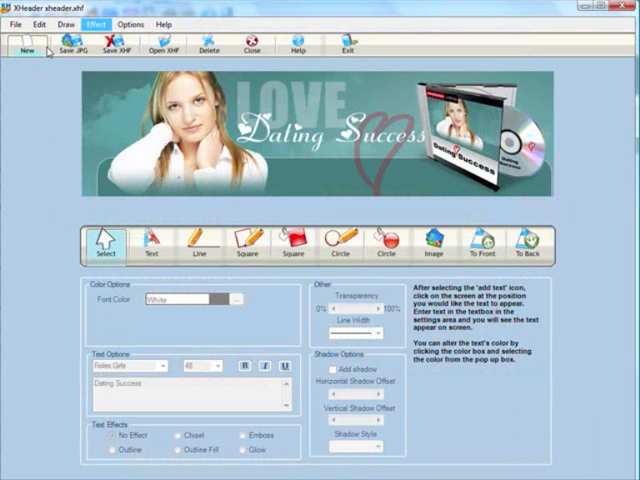
mouse_move(404, 188)
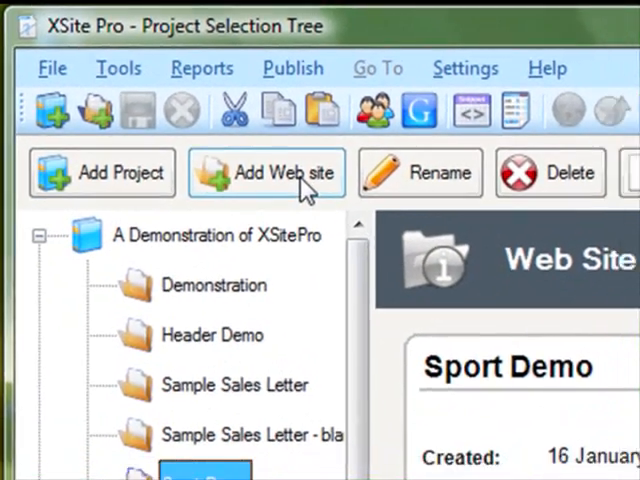
Step: Create a new website titled XHeader Demo
click(264, 172)
text(XHeade)
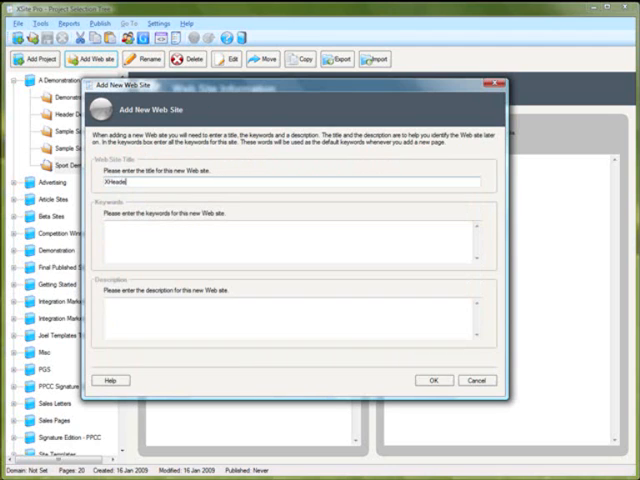
text(r Demo)
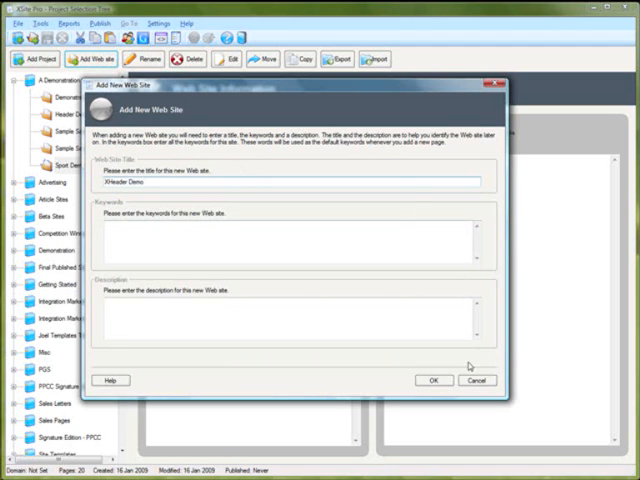
click(430, 380)
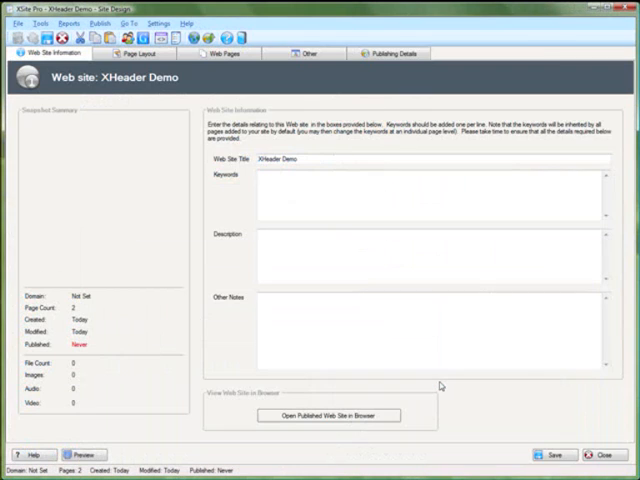
mouse_move(136, 142)
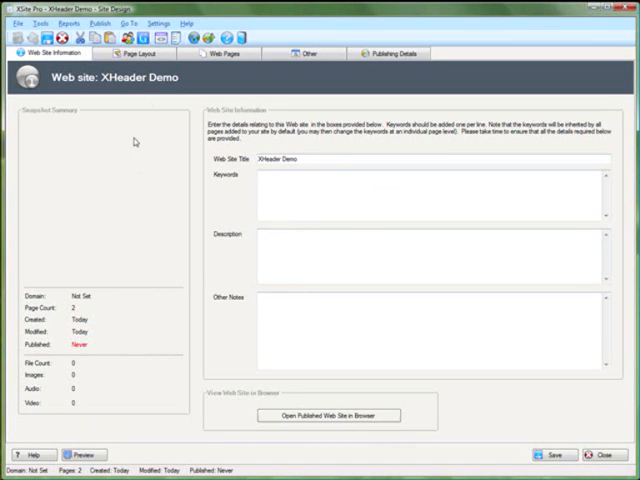
Step: In Page Layout, import the header picture and set it as the Header Panel image
click(140, 52)
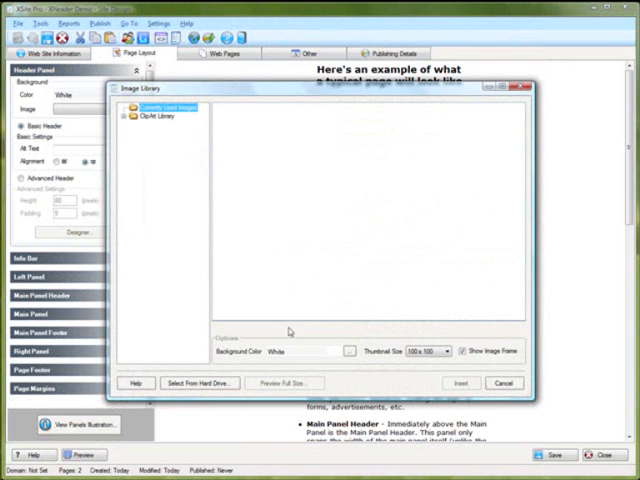
click(196, 384)
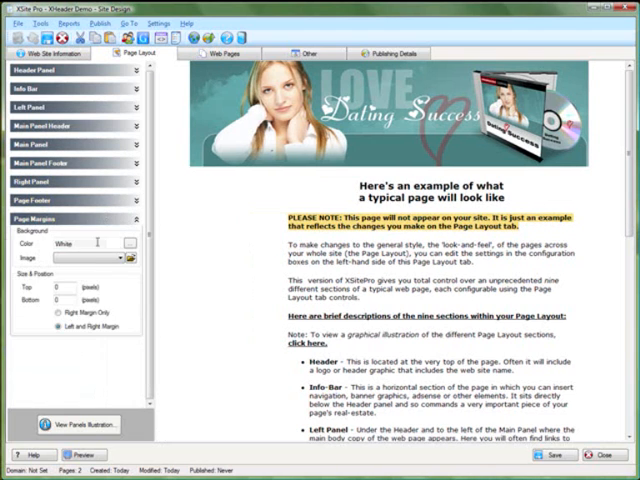
click(128, 258)
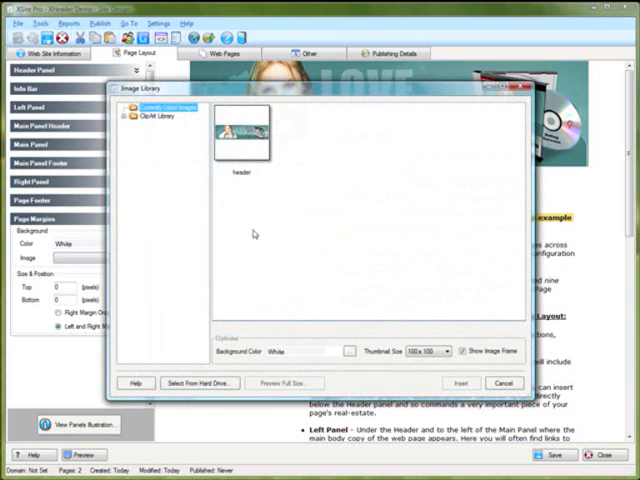
click(198, 384)
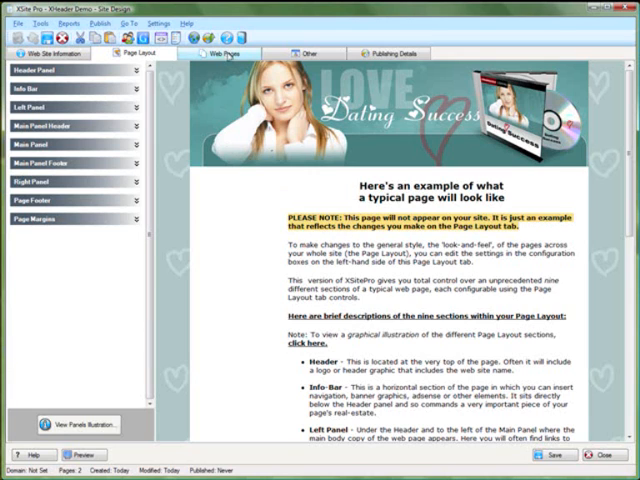
Step: Use the Web Page Creation Wizard to create Home, About, Dating Tips, Recipes for Love and Musical Dates
click(230, 52)
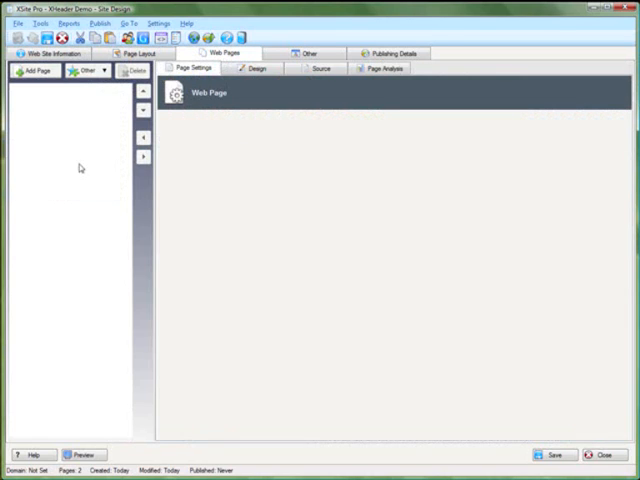
click(38, 72)
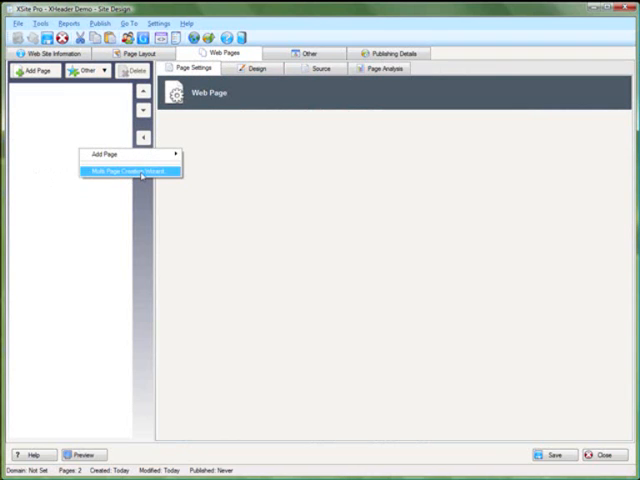
click(128, 170)
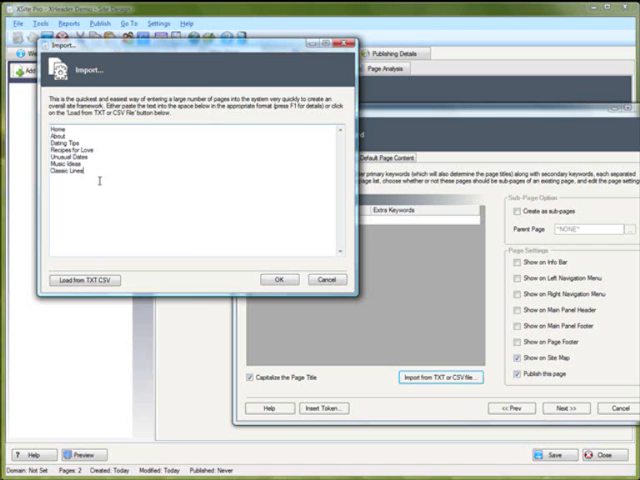
click(280, 280)
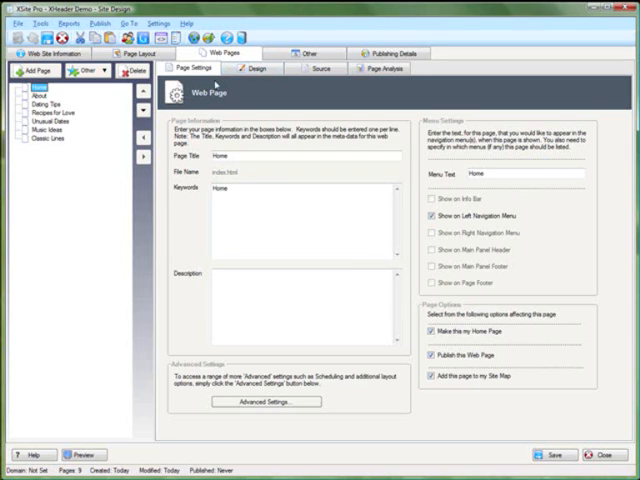
Step: Insert a Today Date widget with a chosen date format above the home page heading
click(254, 68)
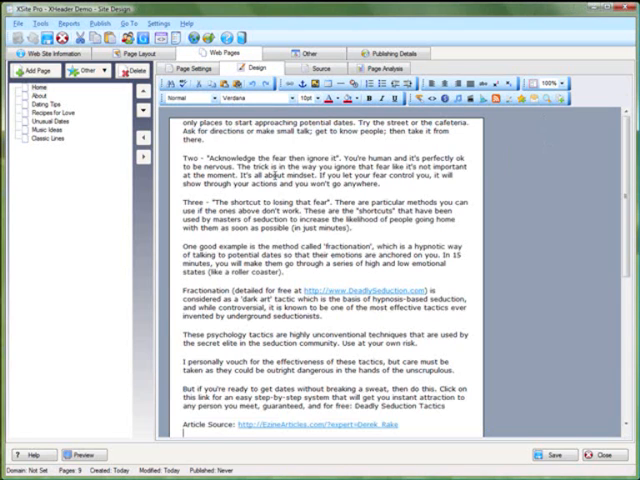
scroll(up, 3)
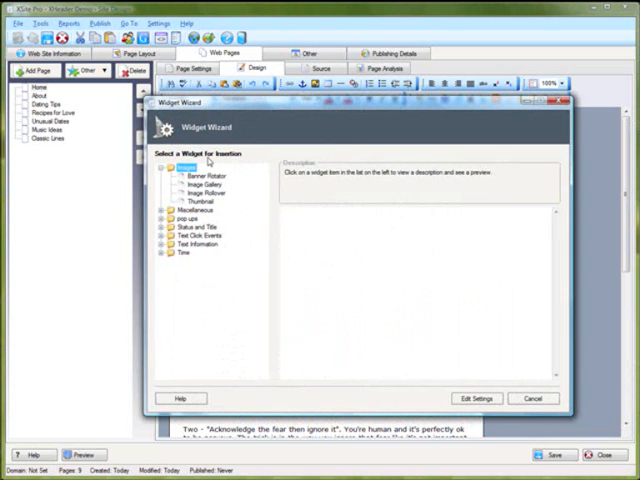
click(168, 250)
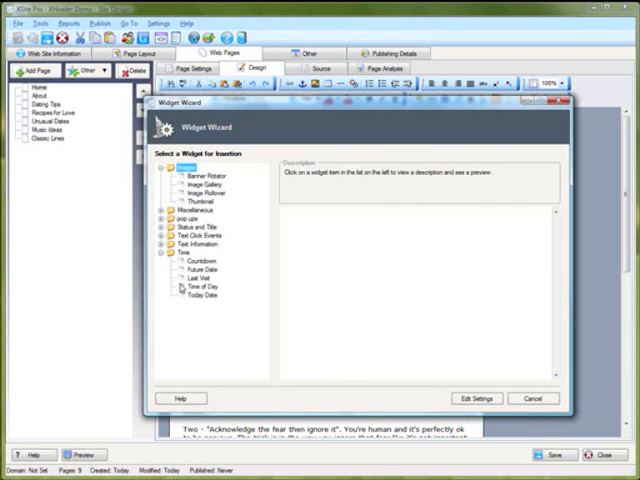
click(200, 296)
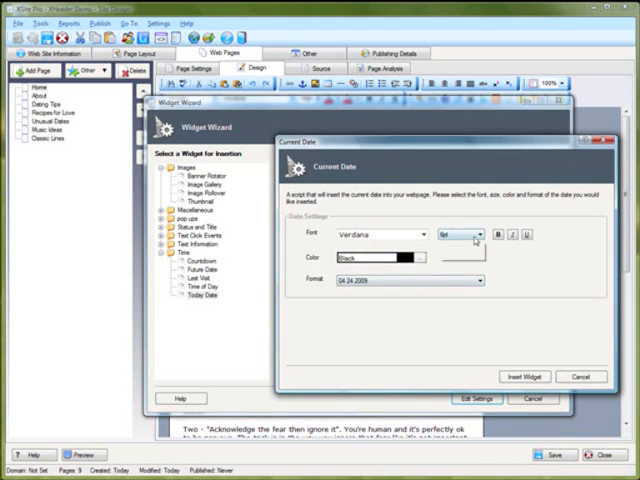
click(476, 280)
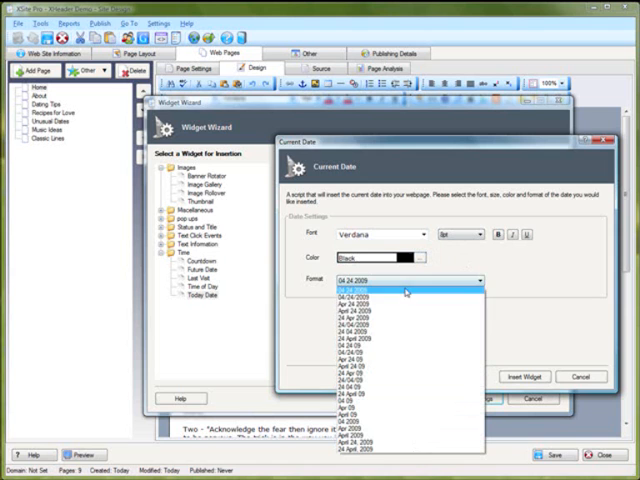
click(370, 306)
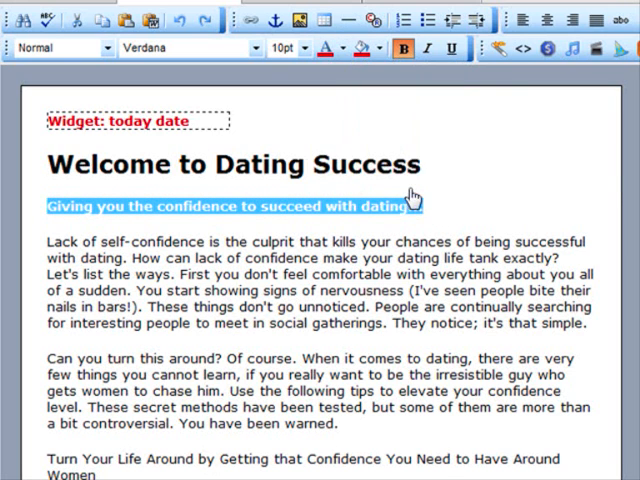
click(358, 48)
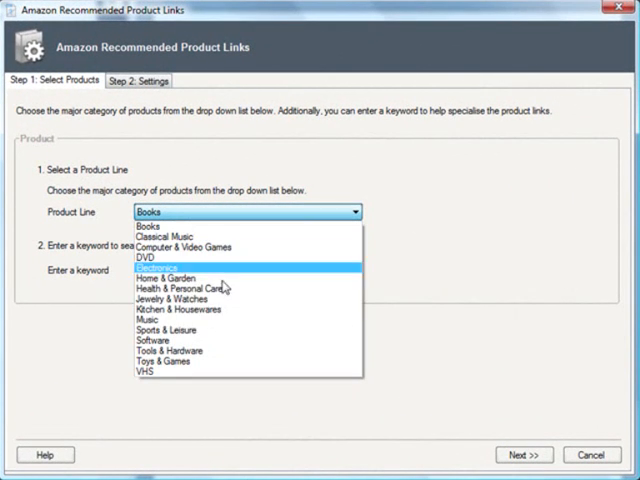
Step: Set the Amazon advert to Jewelry & Watches with keyword Romance and review advert sizes
click(178, 298)
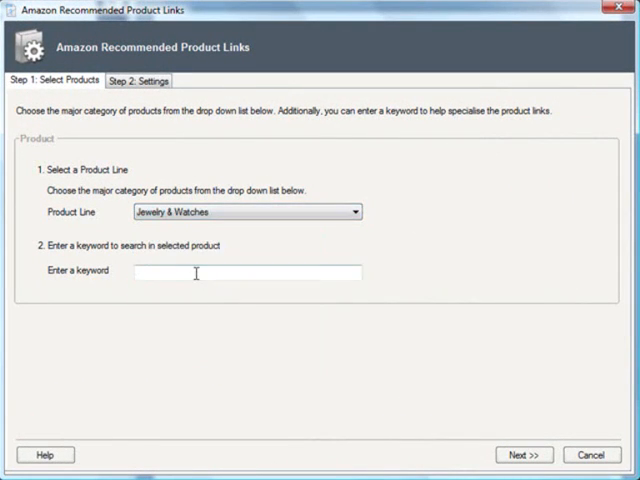
text(Romance)
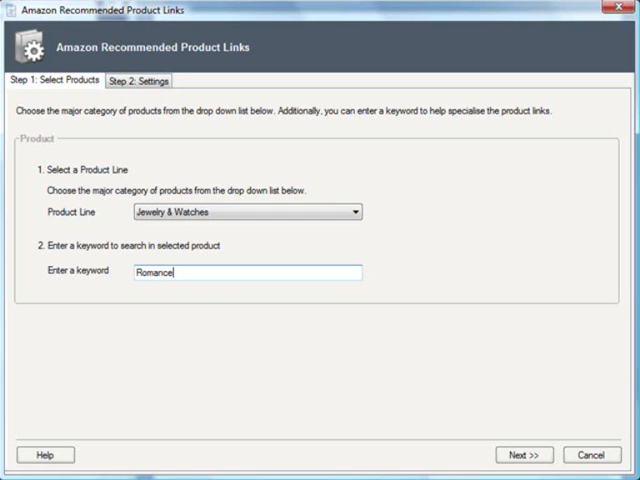
click(524, 456)
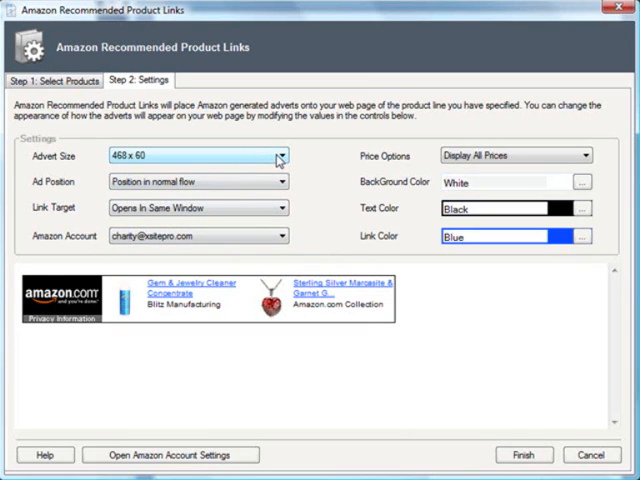
click(278, 156)
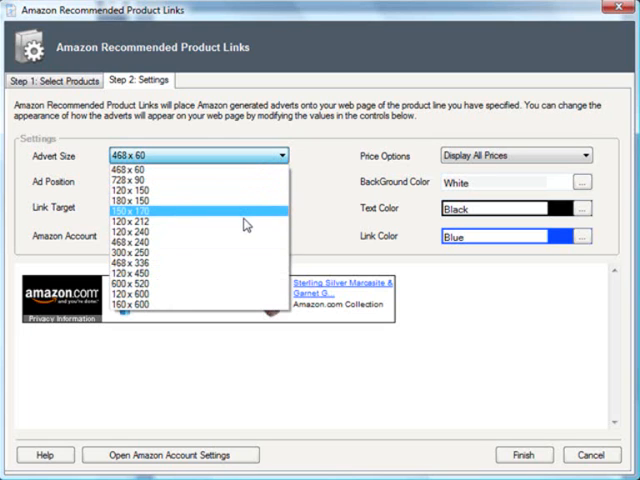
mouse_move(244, 236)
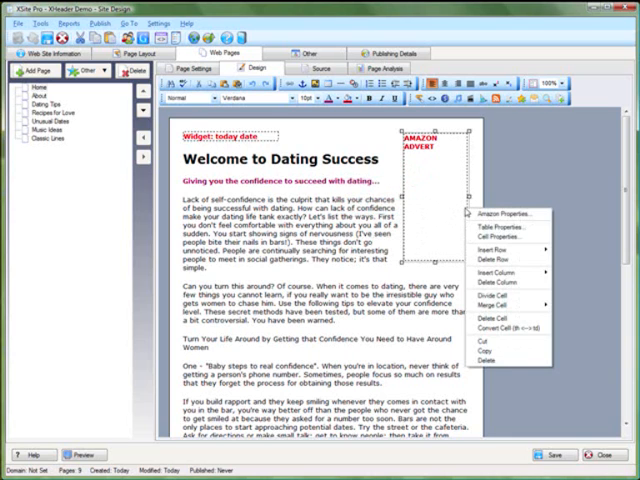
click(504, 220)
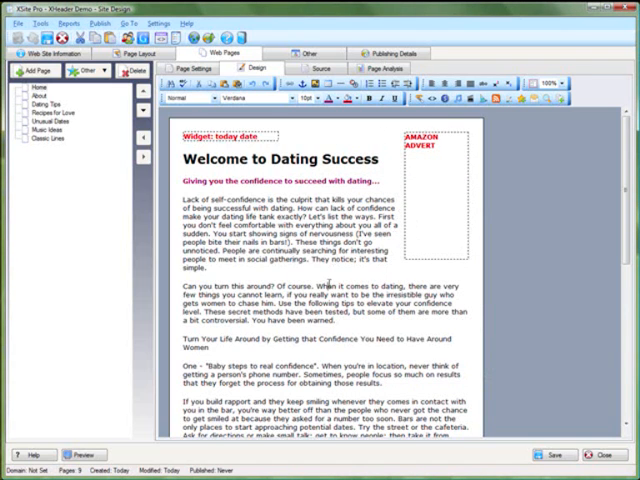
scroll(down, 3)
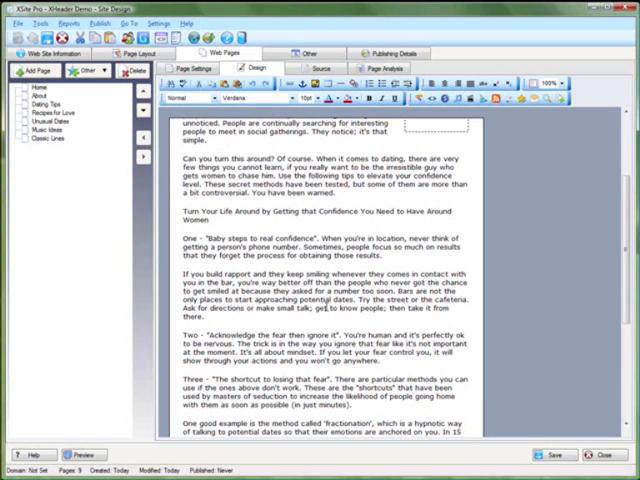
scroll(down, 3)
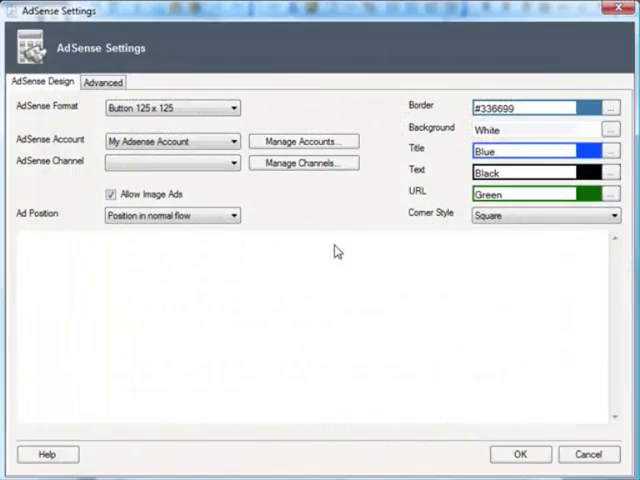
Step: Set the AdSense ad to a banner format with a white border and insert it
click(228, 108)
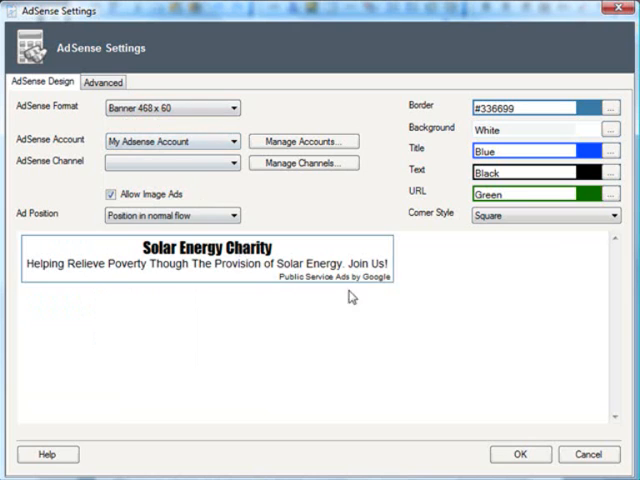
click(228, 140)
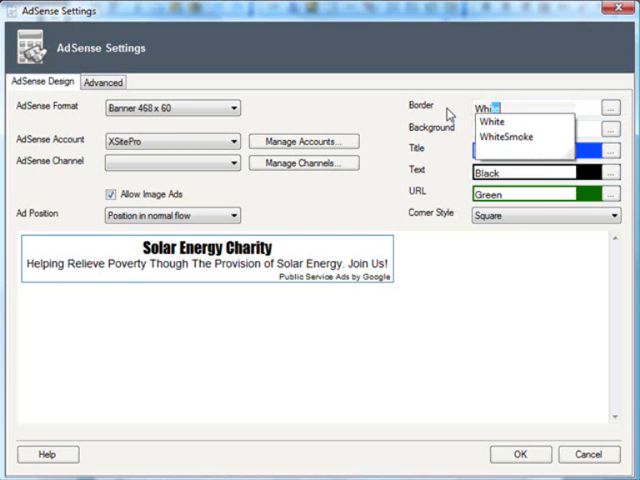
click(494, 120)
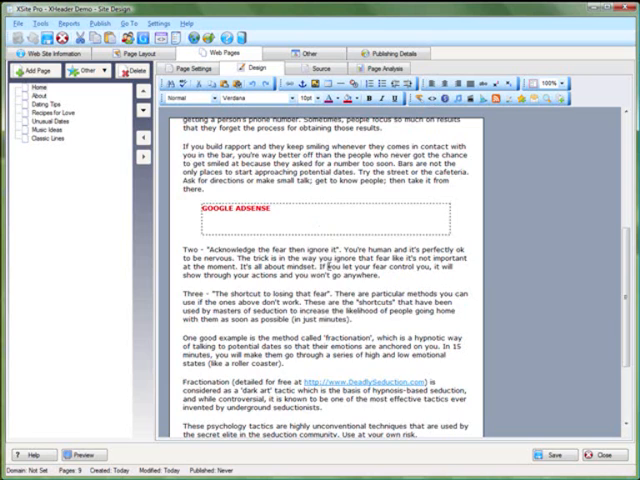
scroll(up, 3)
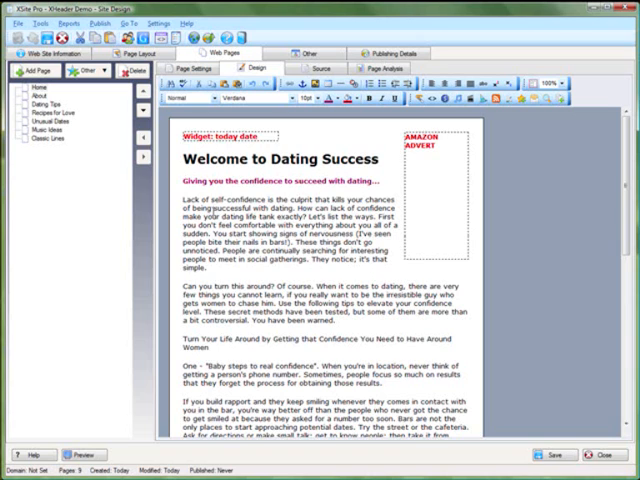
double_click(196, 292)
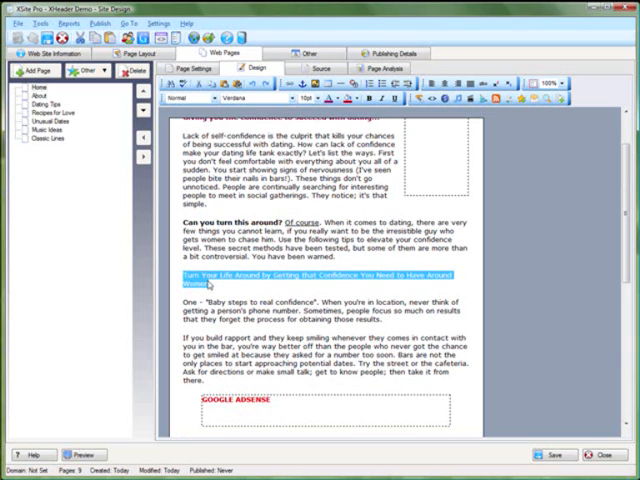
scroll(down, 3)
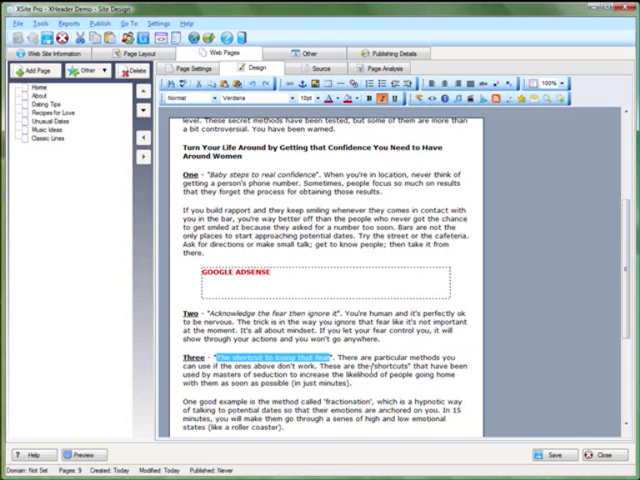
scroll(down, 3)
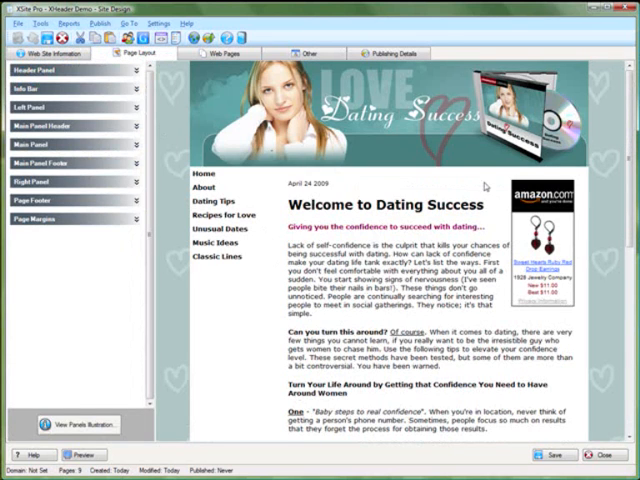
mouse_move(344, 222)
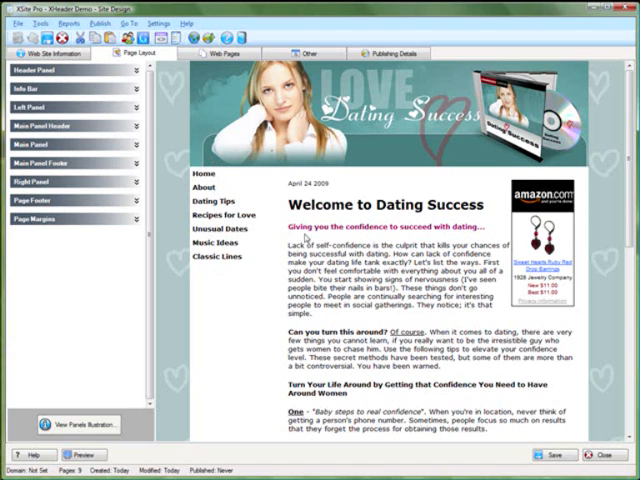
Step: Expand the Left Panel section to show its background, padding and menu options
click(70, 104)
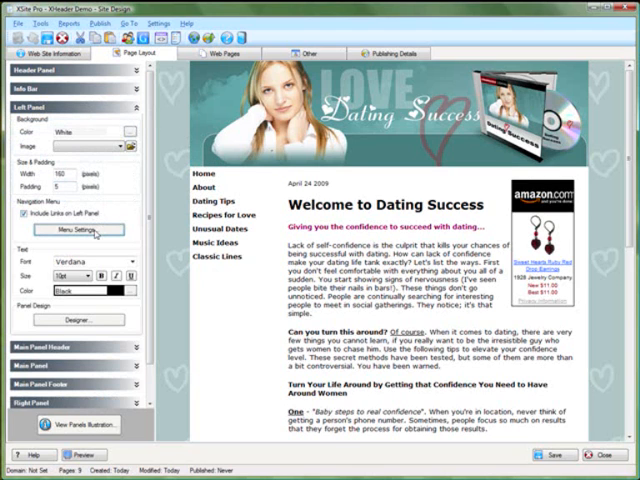
Step: In Menu Settings Step 3, make the unselected menu option text black
click(76, 228)
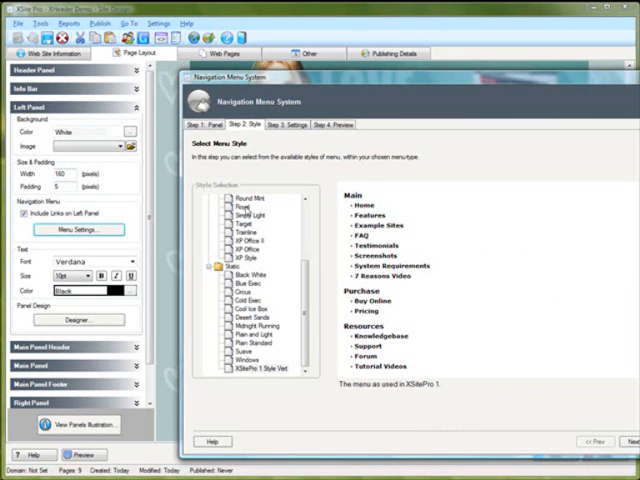
click(284, 124)
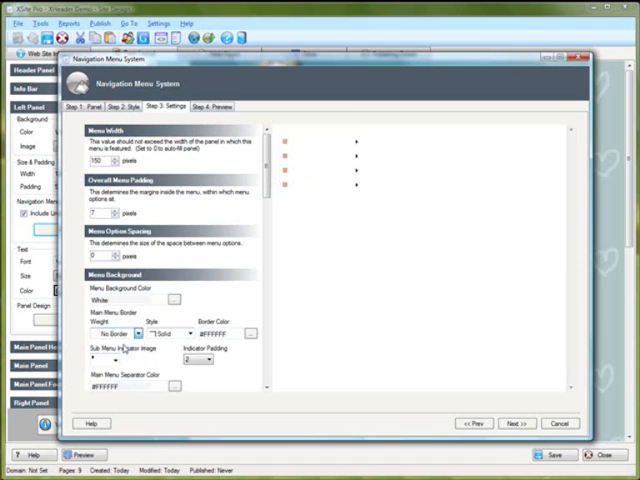
scroll(down, 3)
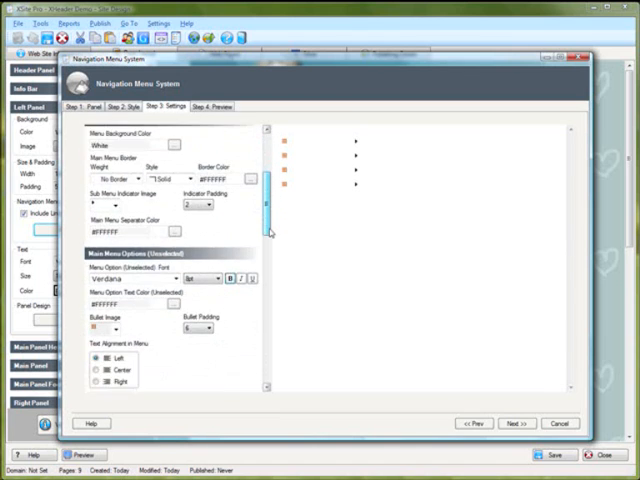
scroll(down, 3)
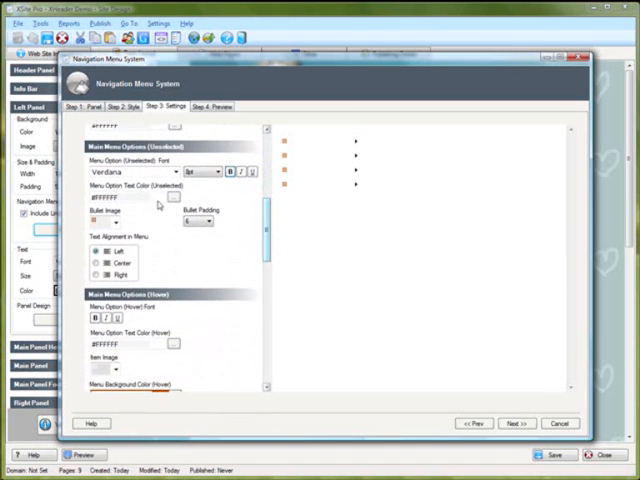
click(148, 208)
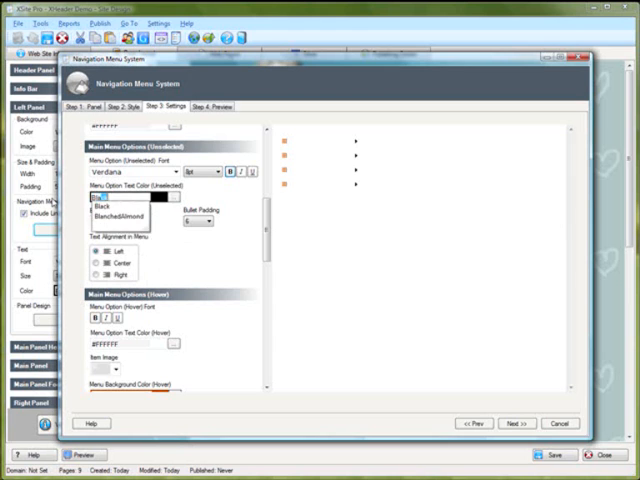
click(114, 204)
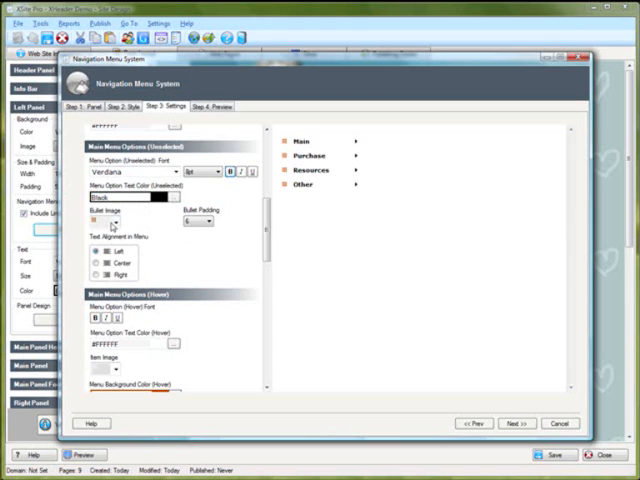
Step: Review the bullet image choices and finish to apply the menu styling
click(120, 220)
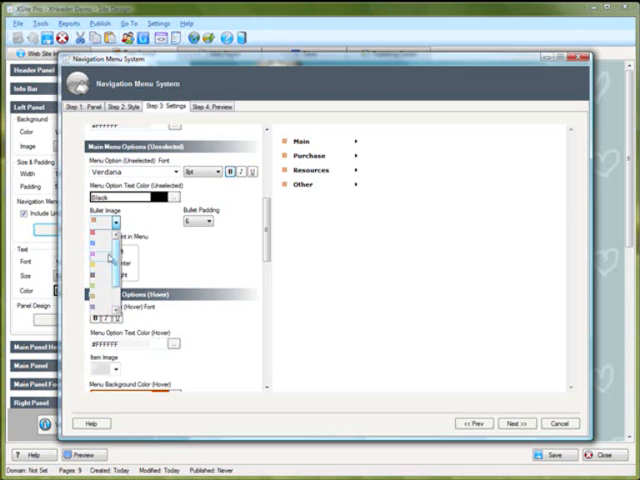
scroll(down, 3)
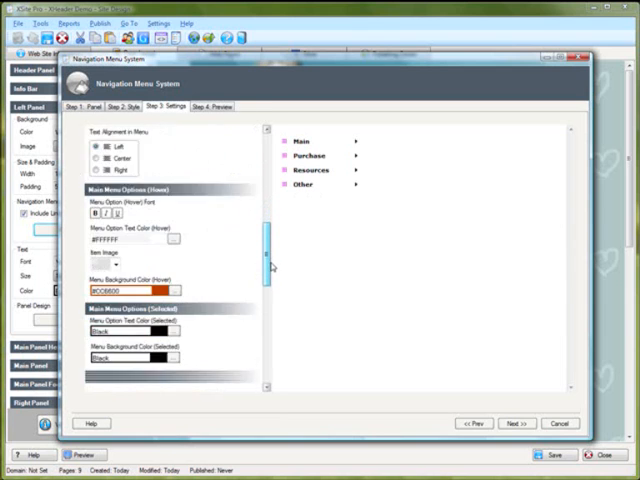
scroll(down, 3)
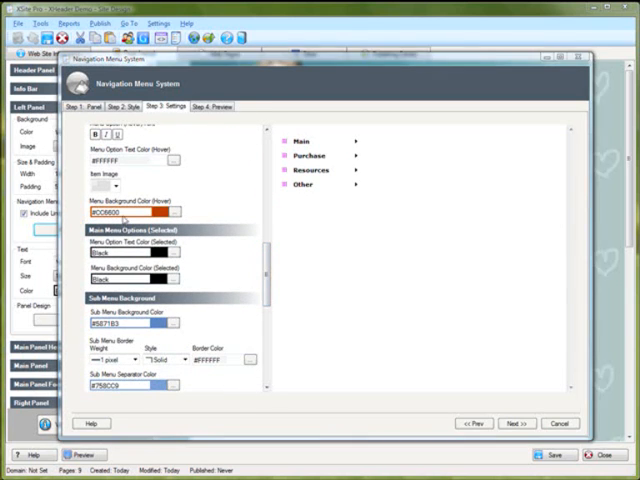
scroll(up, 3)
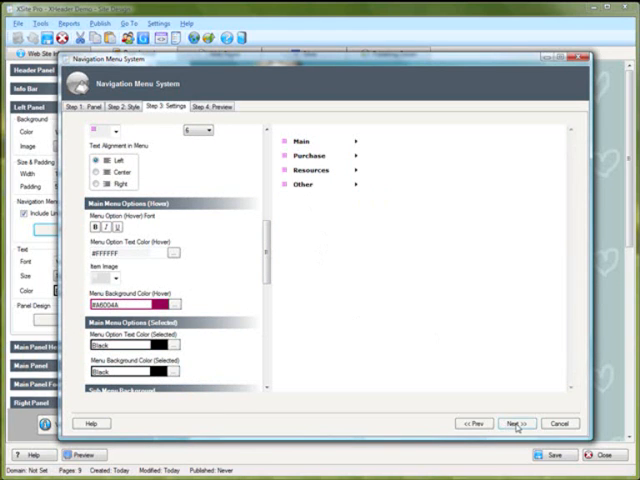
click(516, 424)
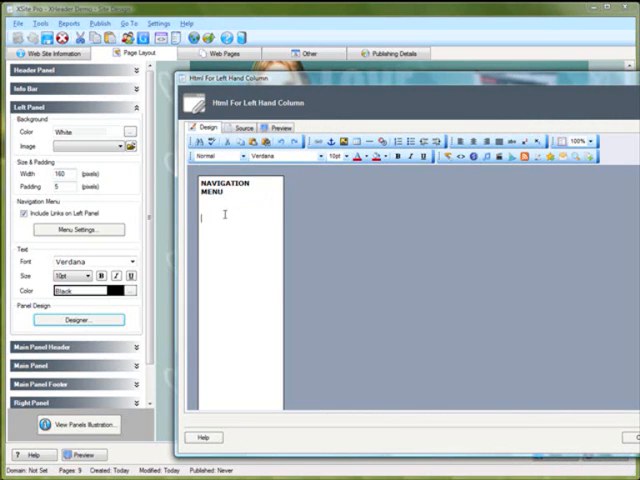
Step: Insert an AdSense block into the left column HTML, then go to Publishing Details
right_click(216, 216)
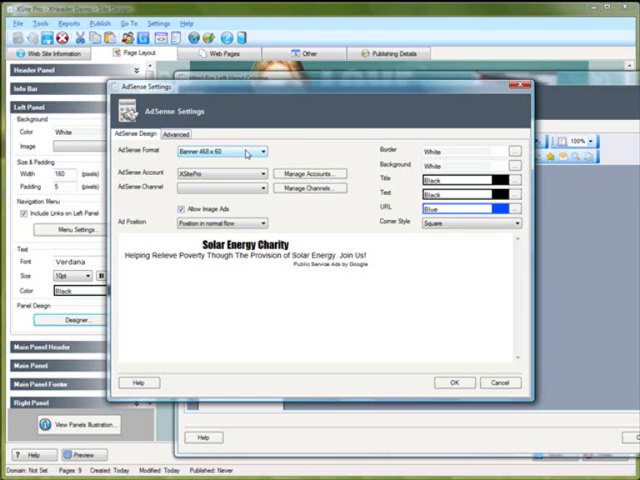
click(264, 152)
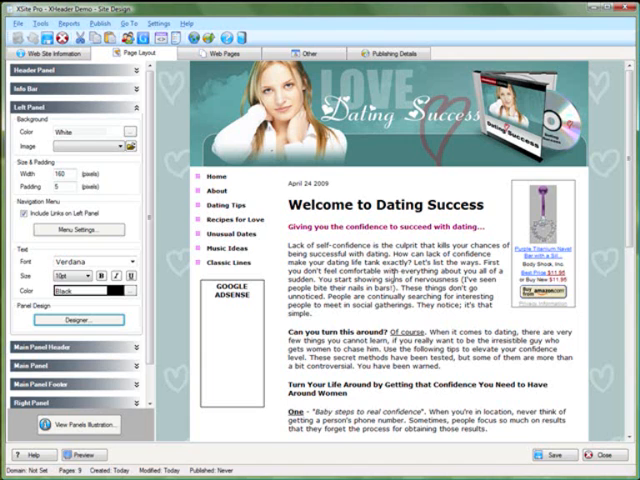
click(388, 52)
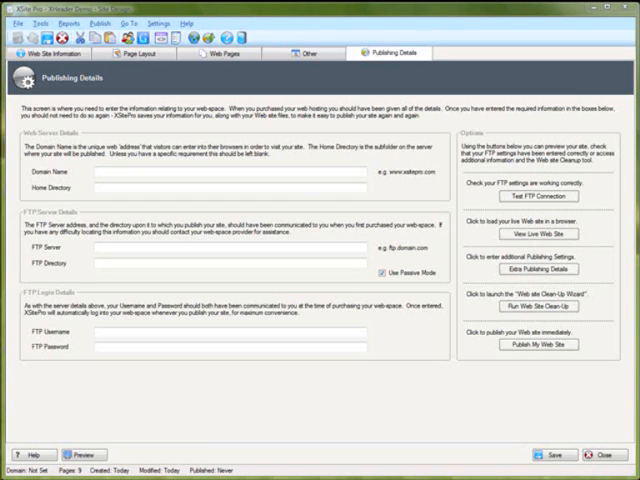
text(www.xsitetest.com)
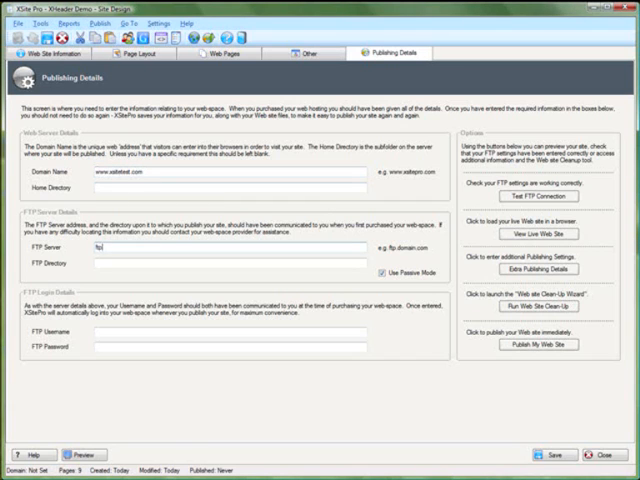
text(ftp.xsitetest.com)
click(230, 262)
text(/datingsuccess/)
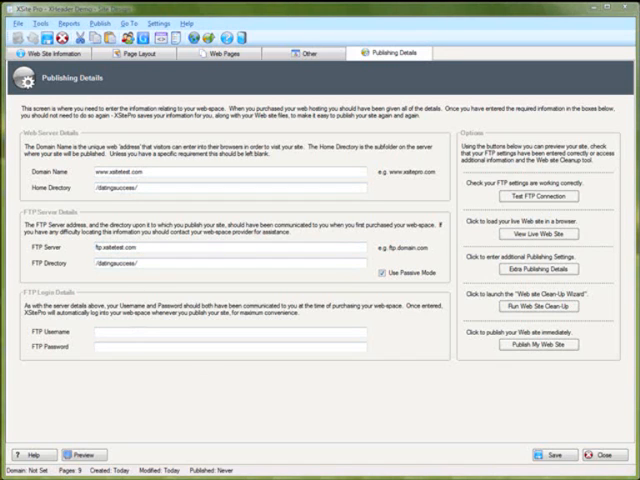
text(testusername)
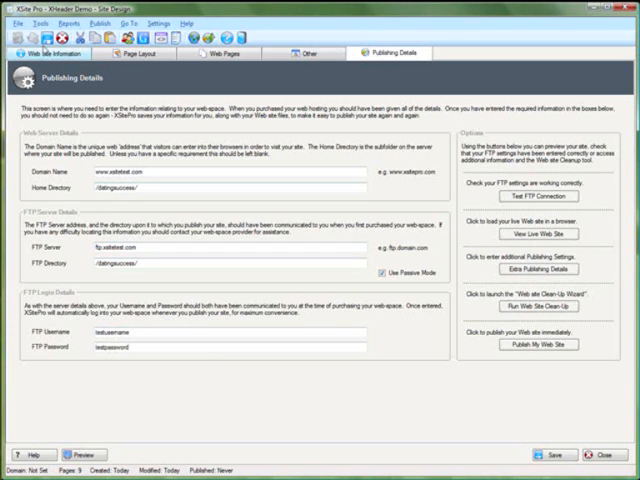
Step: Start Publish My Web Site and confirm Yes to publish
click(544, 456)
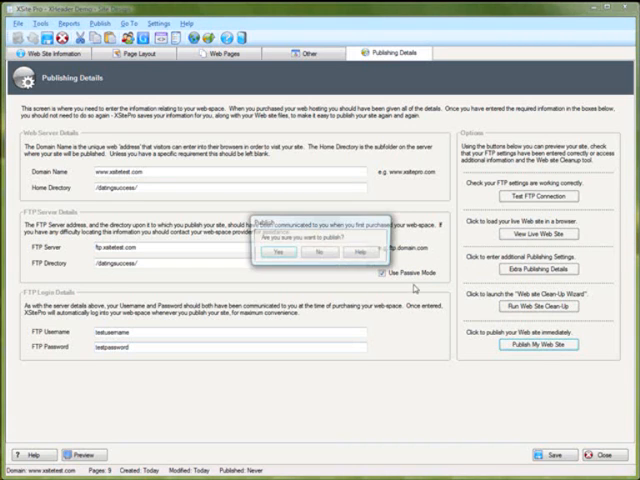
click(278, 252)
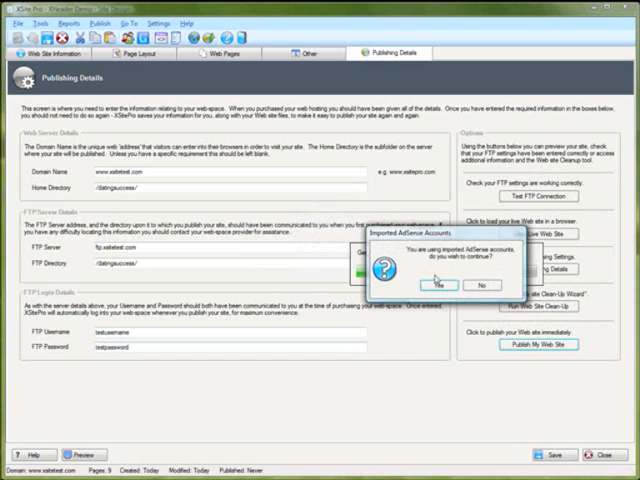
Step: Accept the AdSense accounts prompt, let all 22 files upload, and view the site in a browser
click(448, 284)
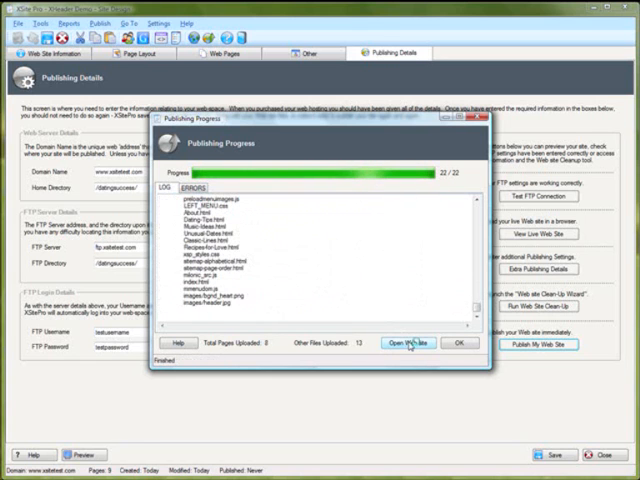
click(412, 344)
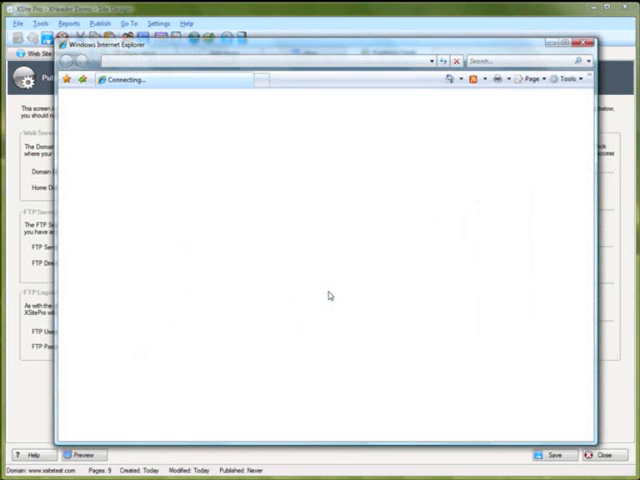